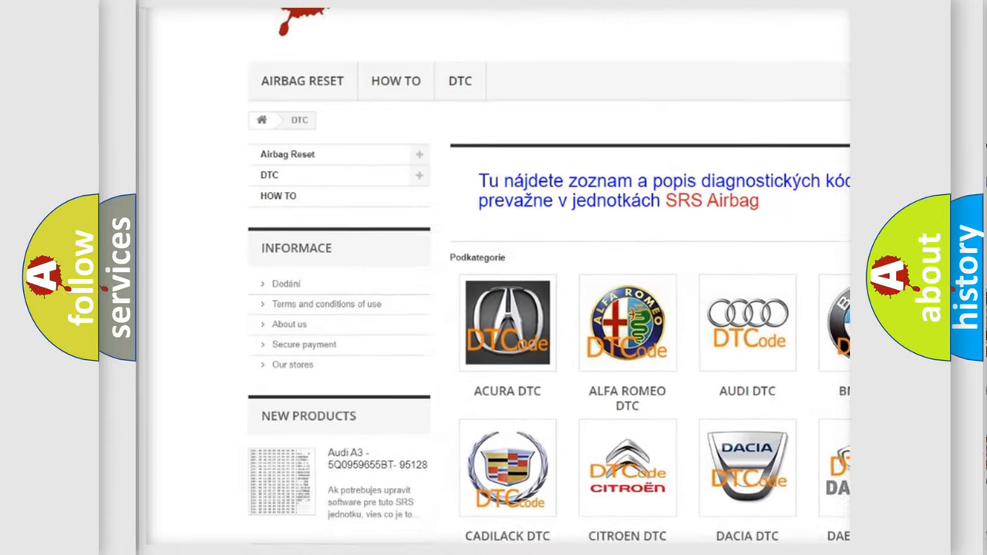
scroll("down", 3)
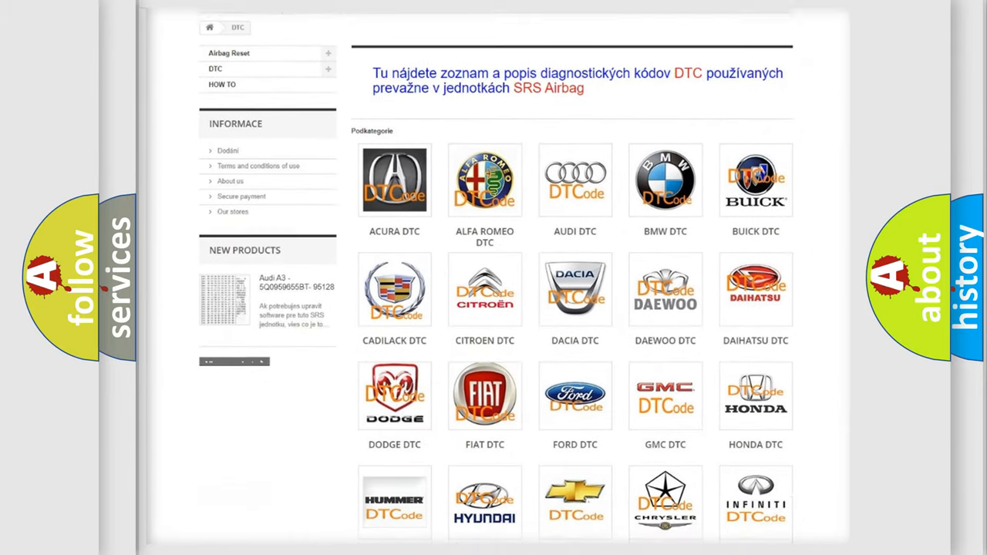
scroll("down", 3)
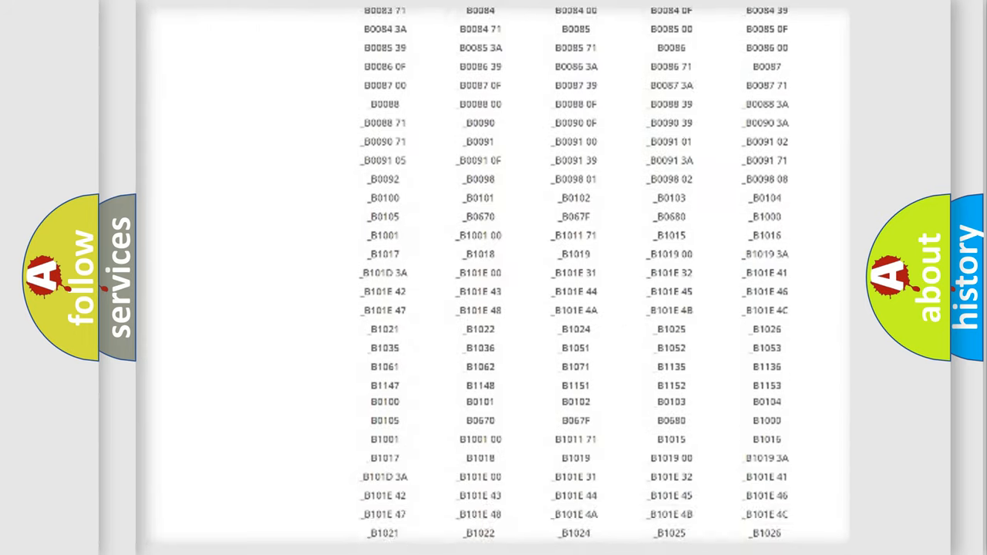
scroll("down", 3)
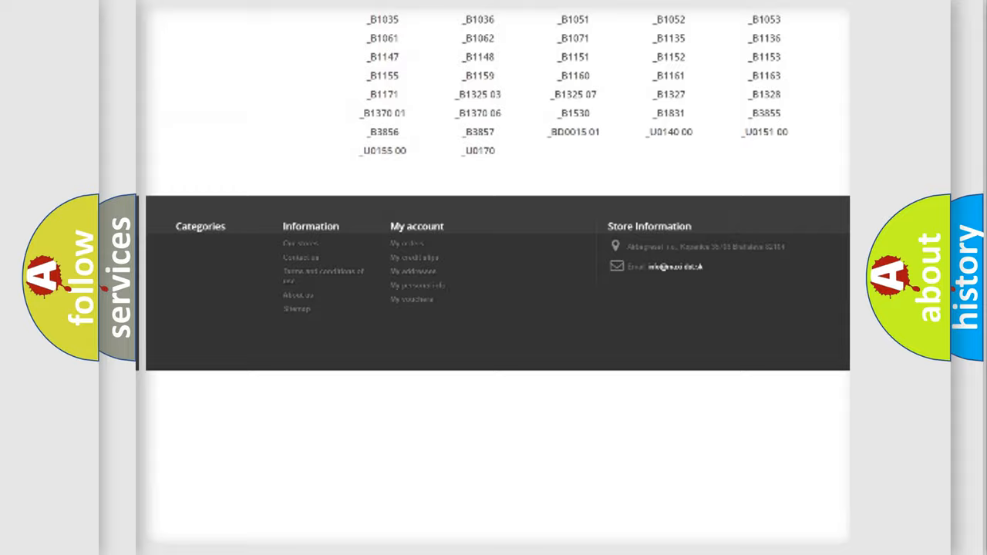
scroll("up", 3)
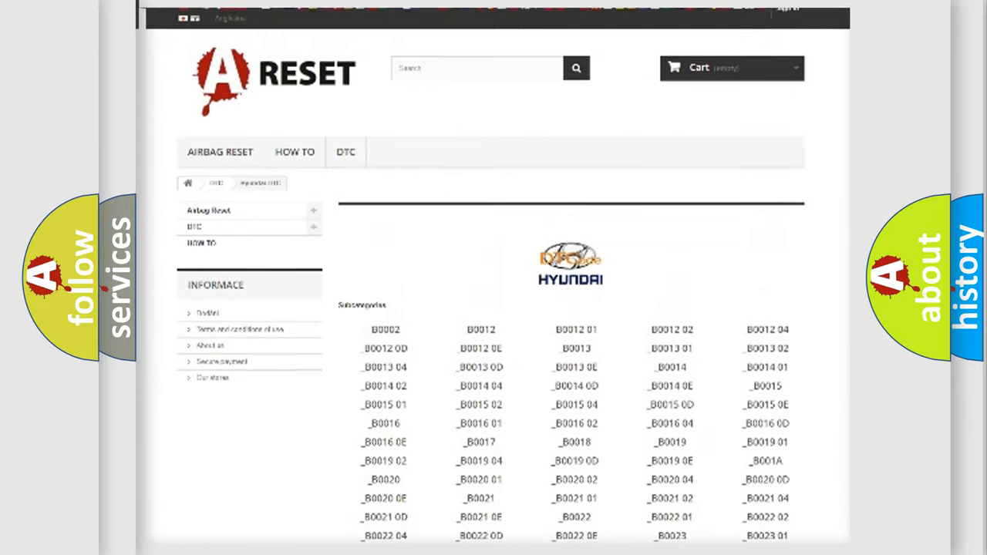